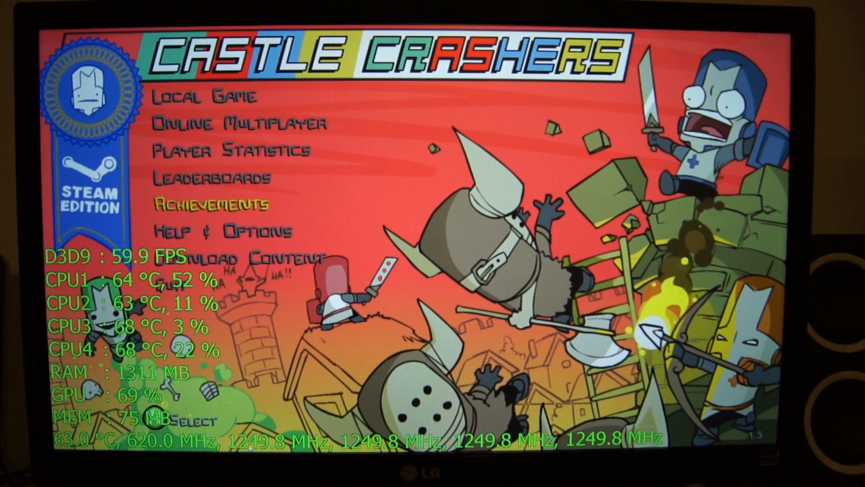
Go to Help & Options, then Settings, to reach the 1920×1080, V-Sync-off Game Settings
click(224, 231)
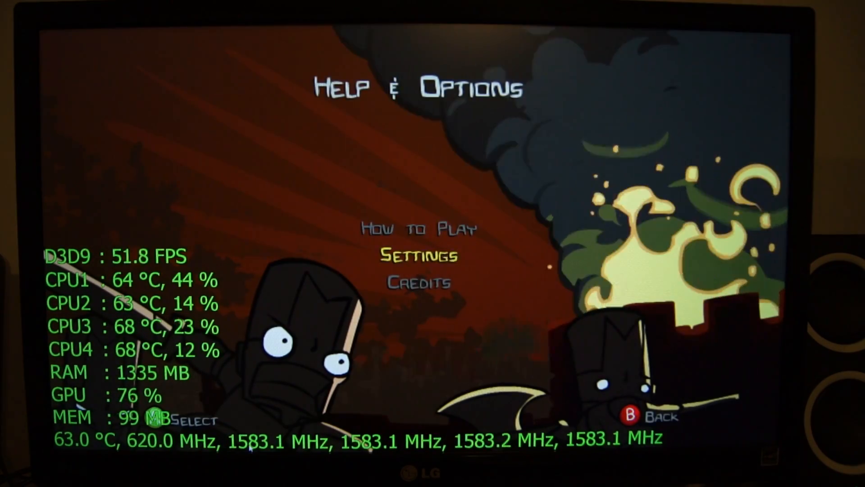
click(418, 256)
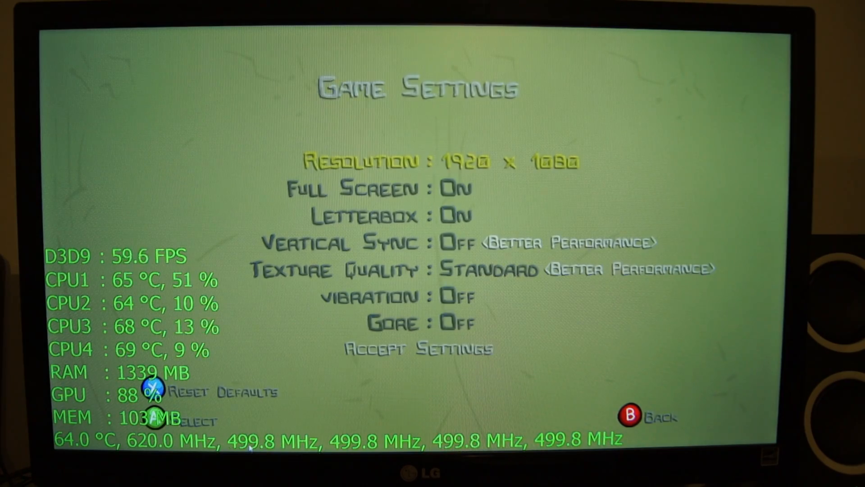
Accept the 1080p, V-Sync-off, standard-texture game settings
key(B)
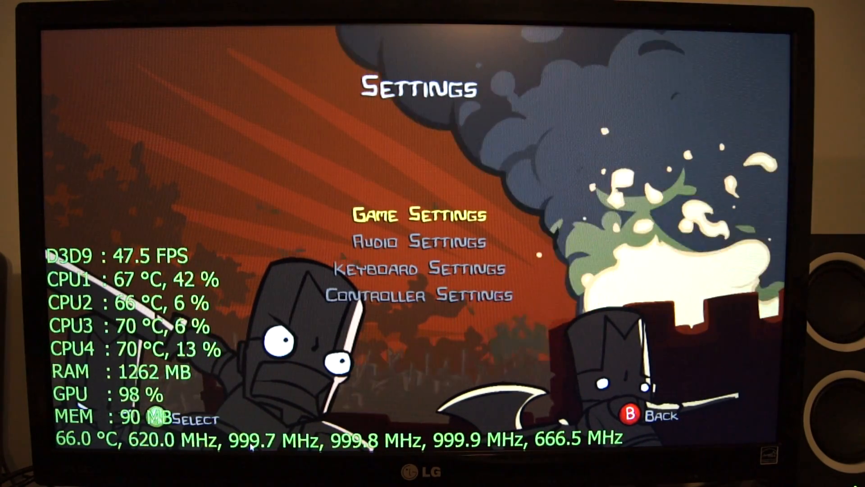
Back out of the settings categories to the Castle Crashers title menu
key(Down)
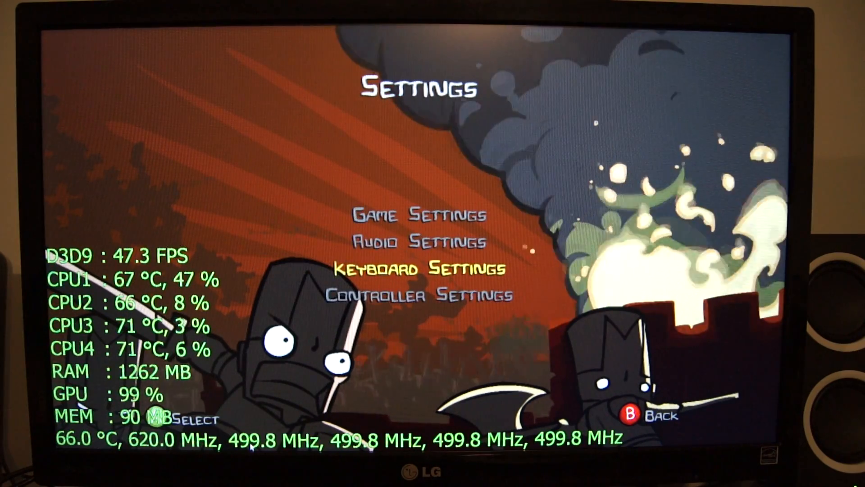
key(Escape)
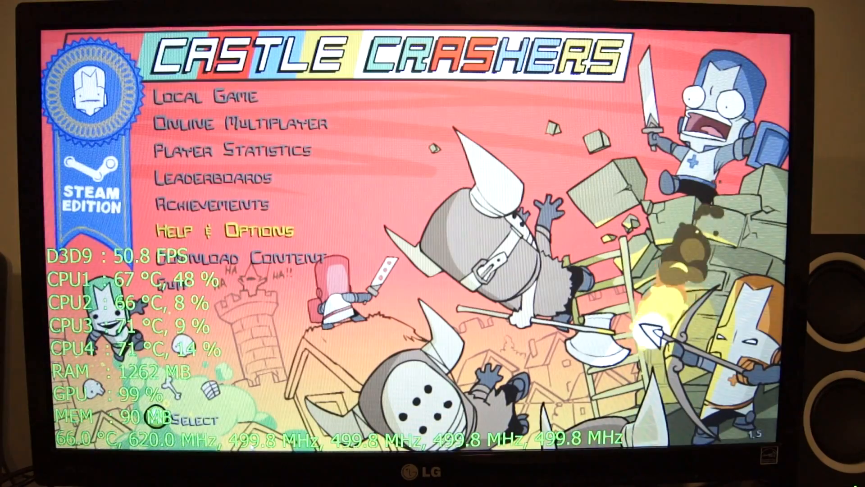